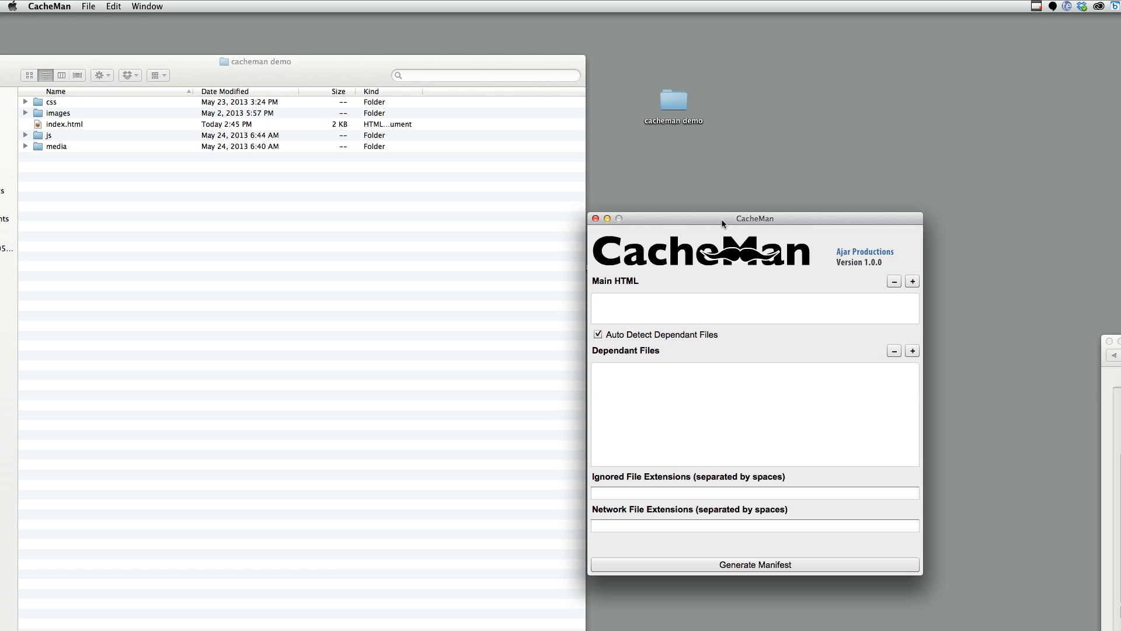
mouse_move(493, 181)
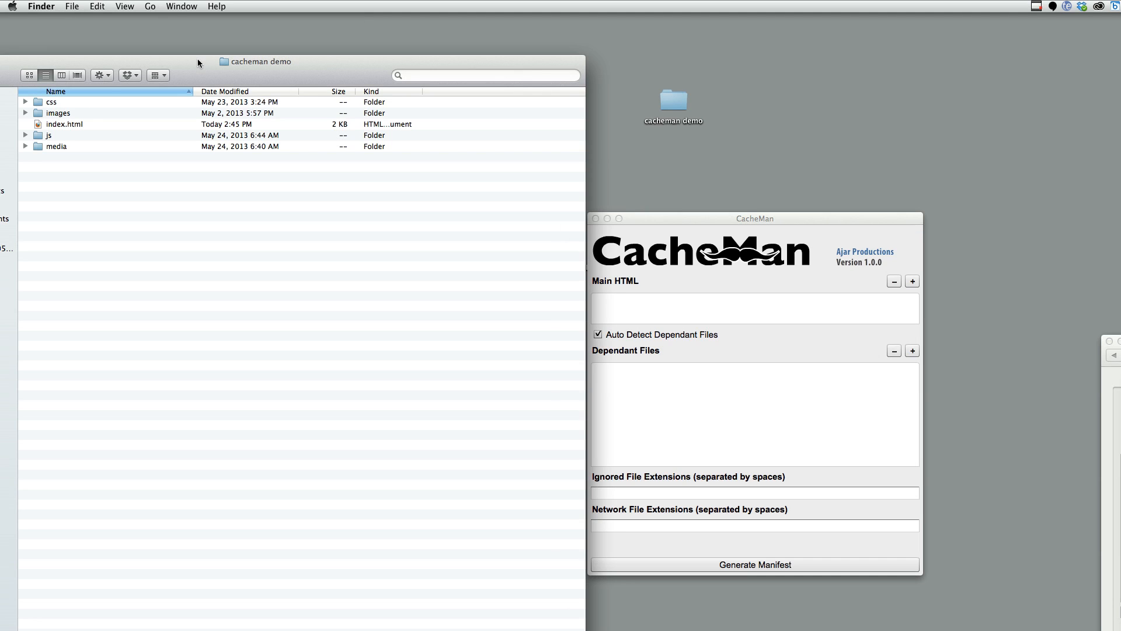
mouse_move(67, 129)
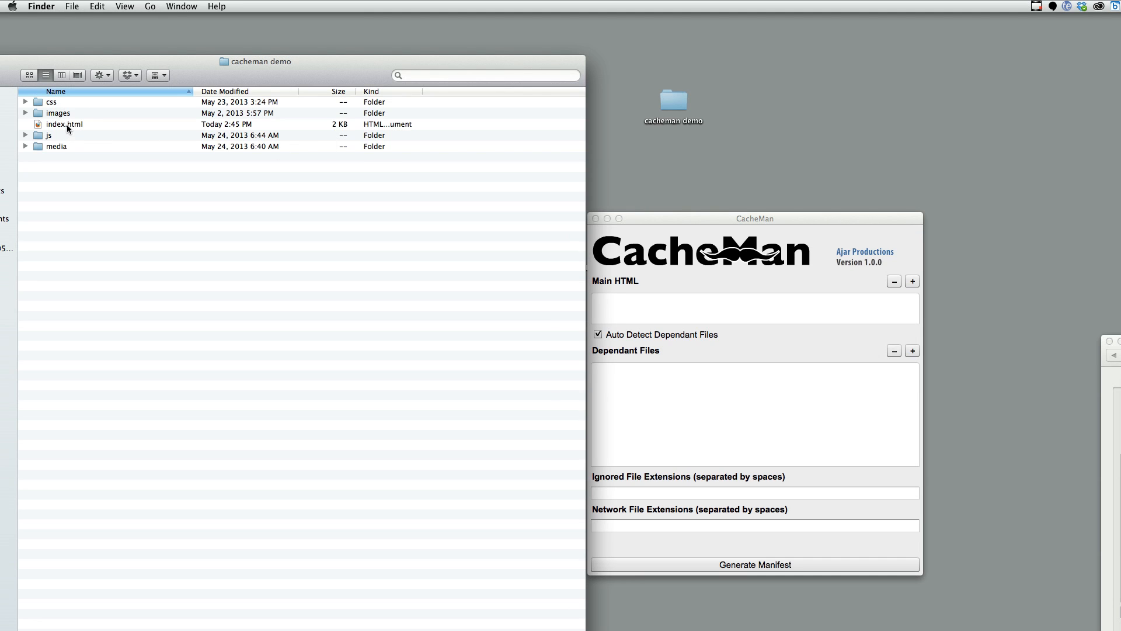
Set index.html as main HTML, auto-detecting the js, css, media and images folders
left_click_drag(64, 123, 284, 208)
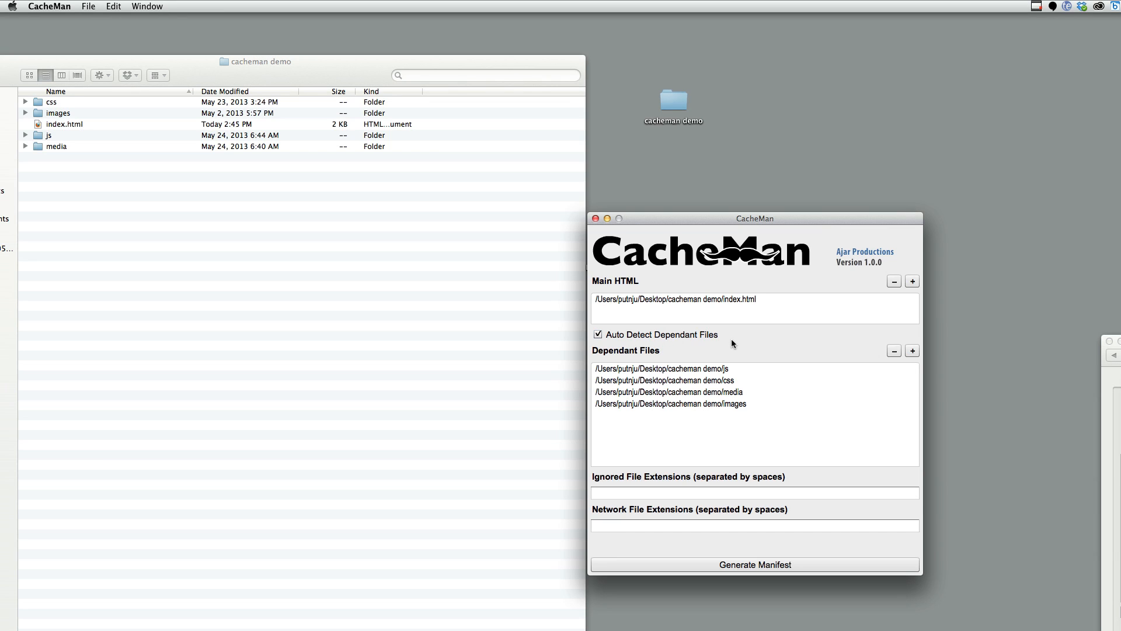
mouse_move(733, 360)
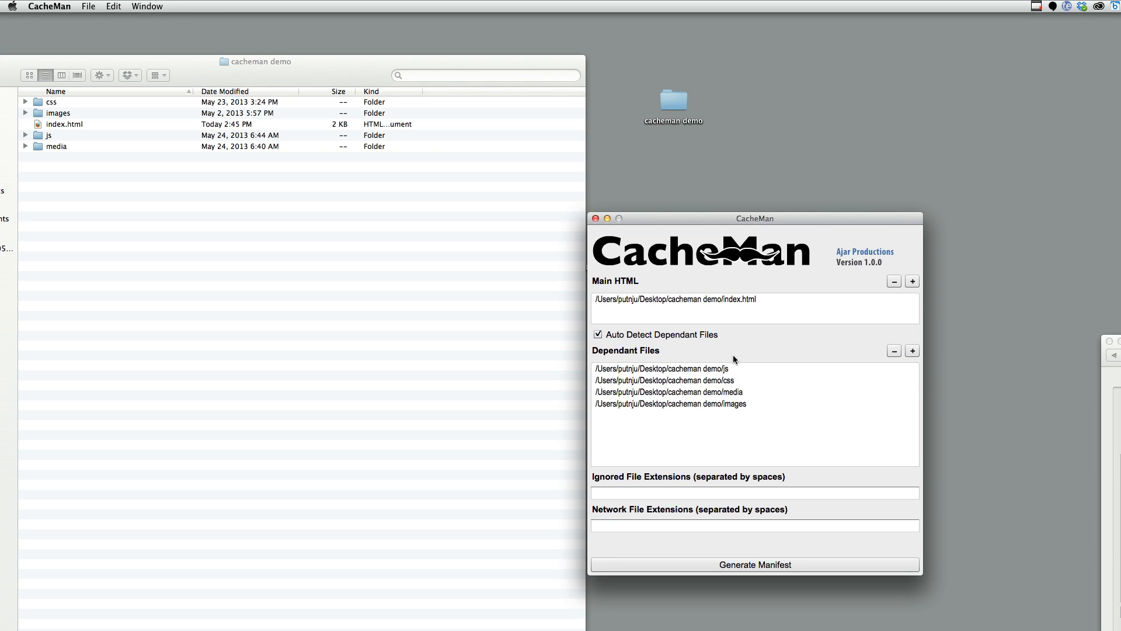
mouse_move(744, 329)
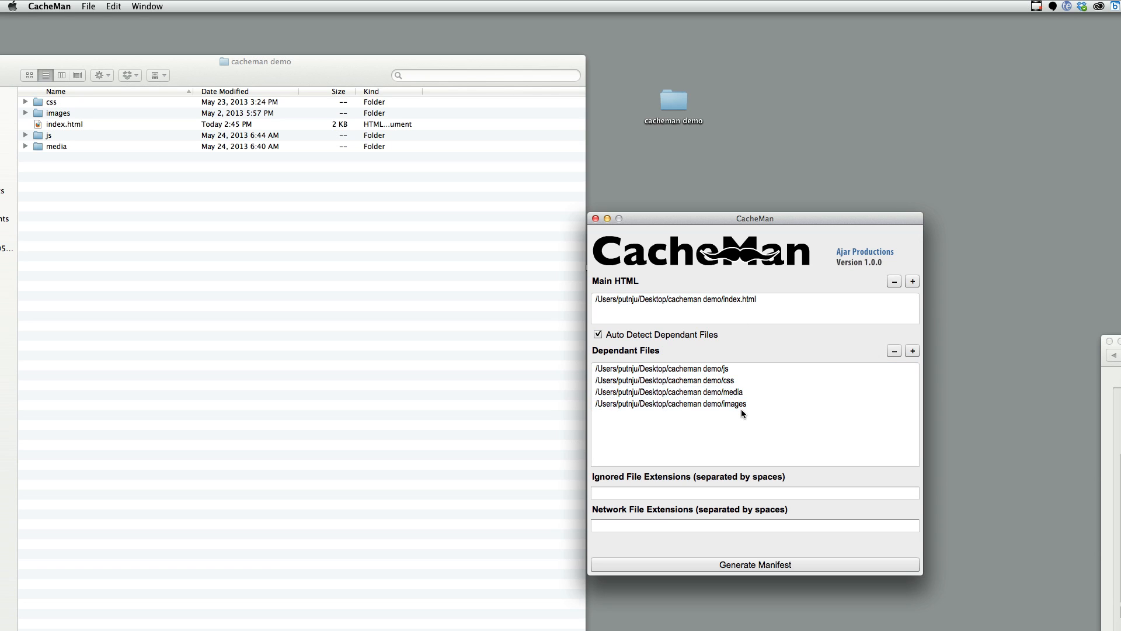
mouse_move(127, 137)
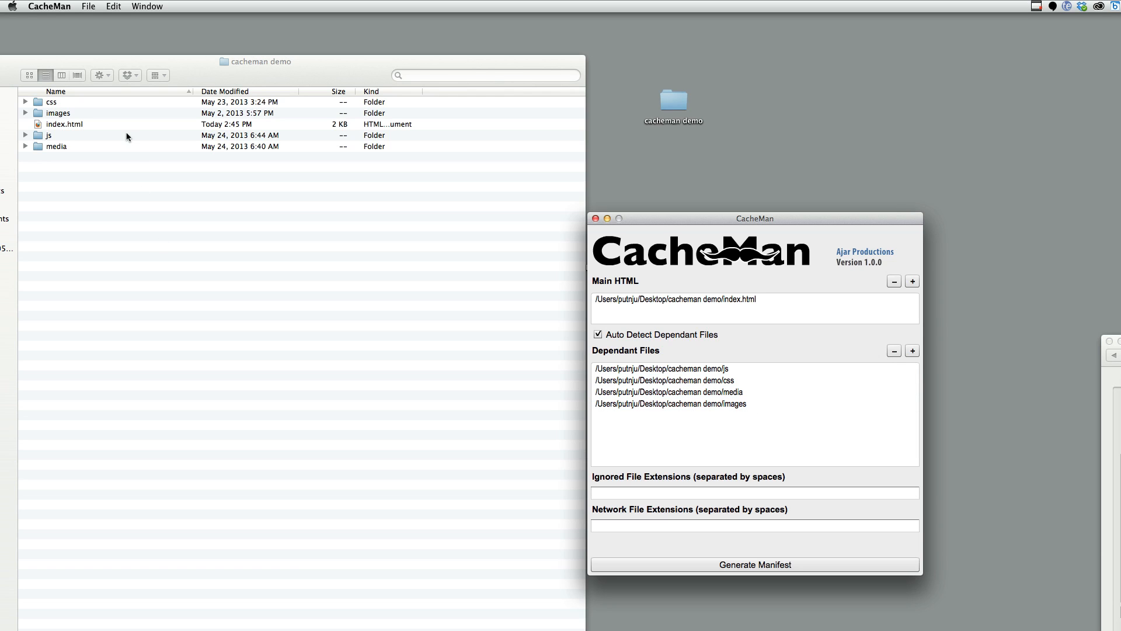
left_click(671, 404)
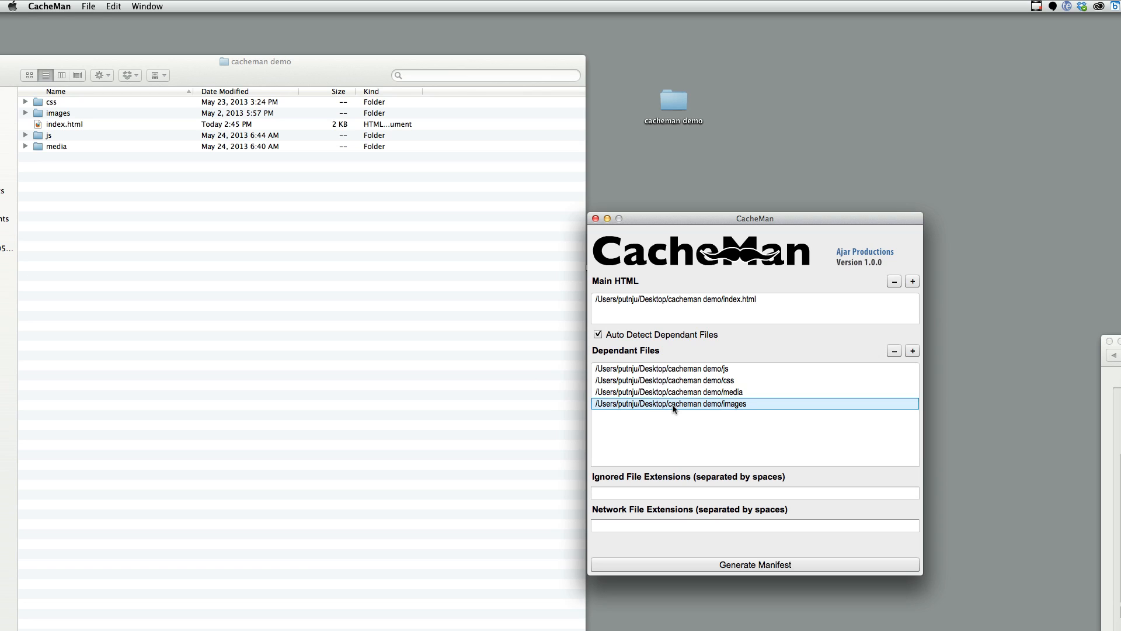
mouse_move(666, 415)
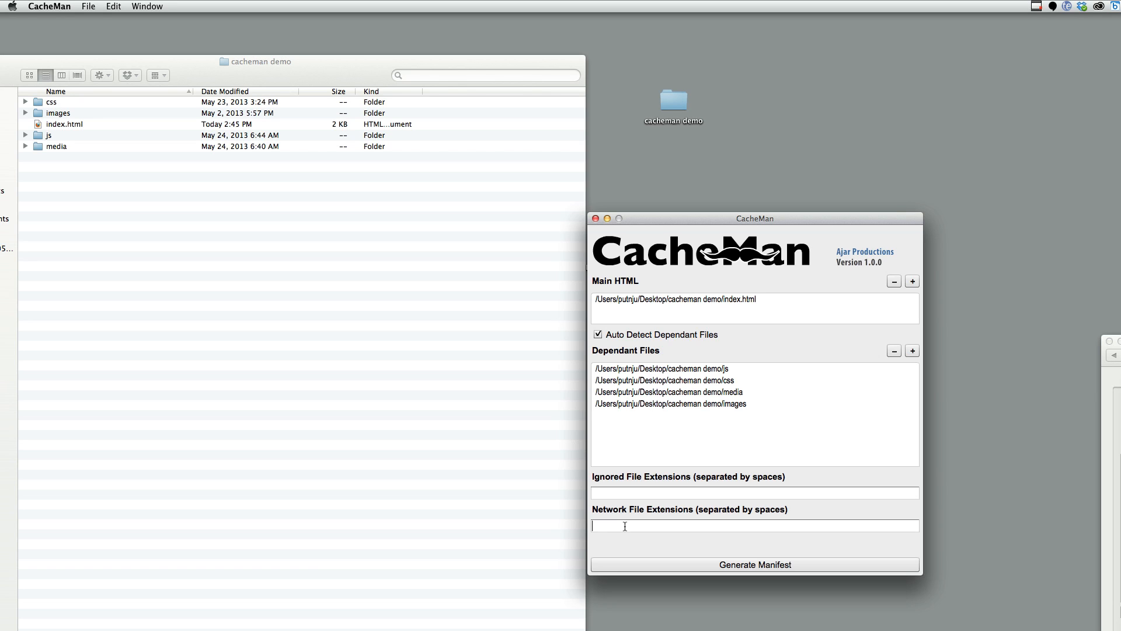
Enter mp4 and mp3 as the network file extensions
type("mp")
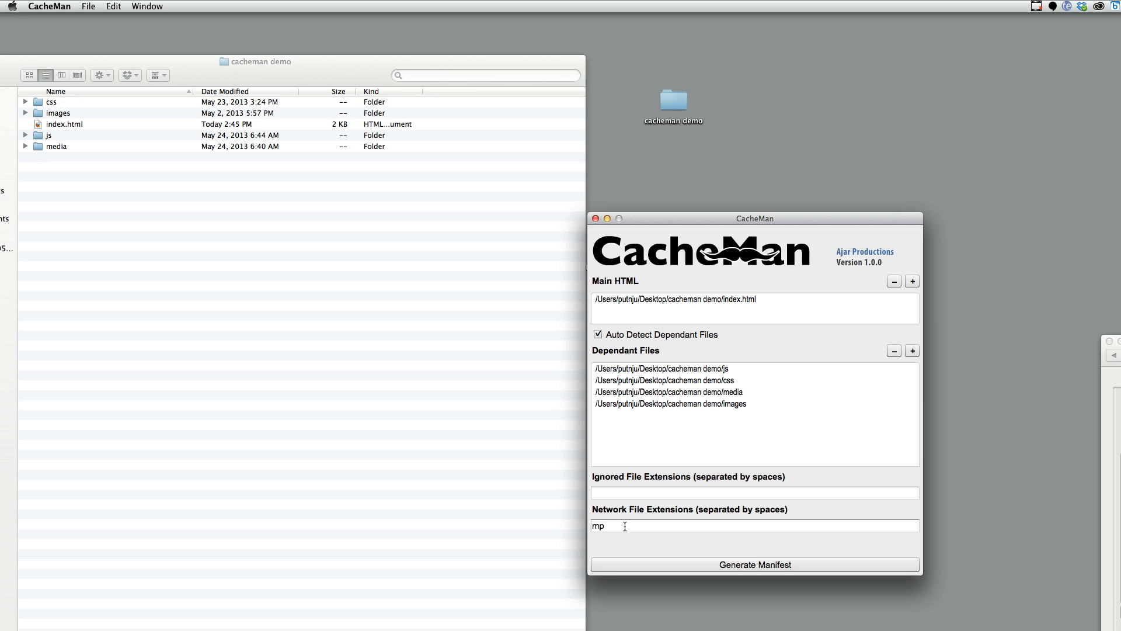
type("4")
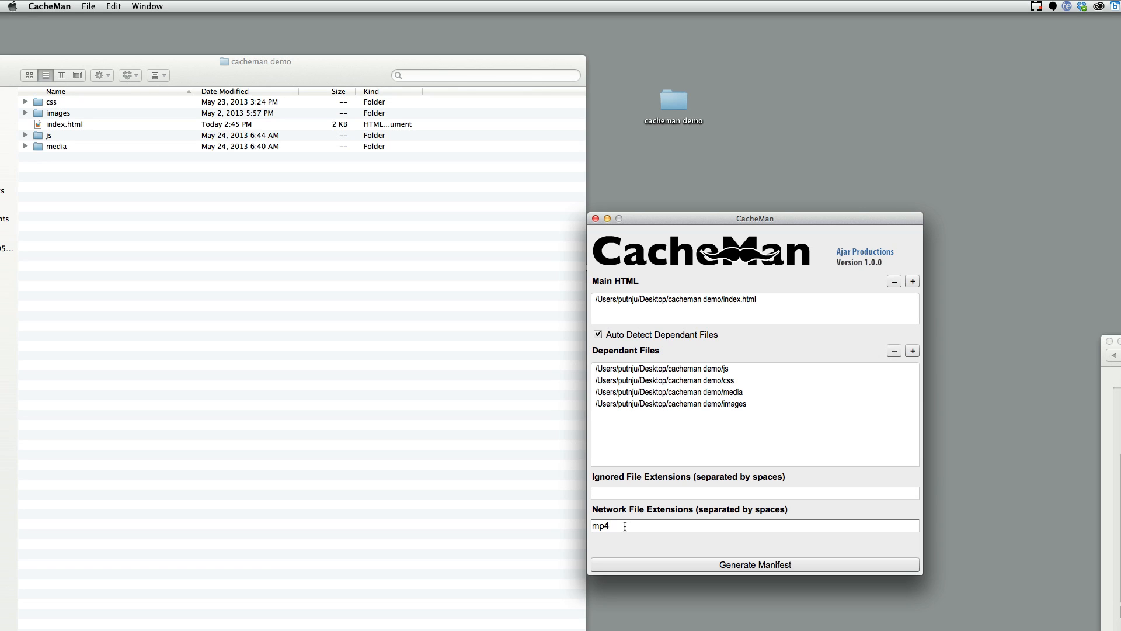
type("mp3")
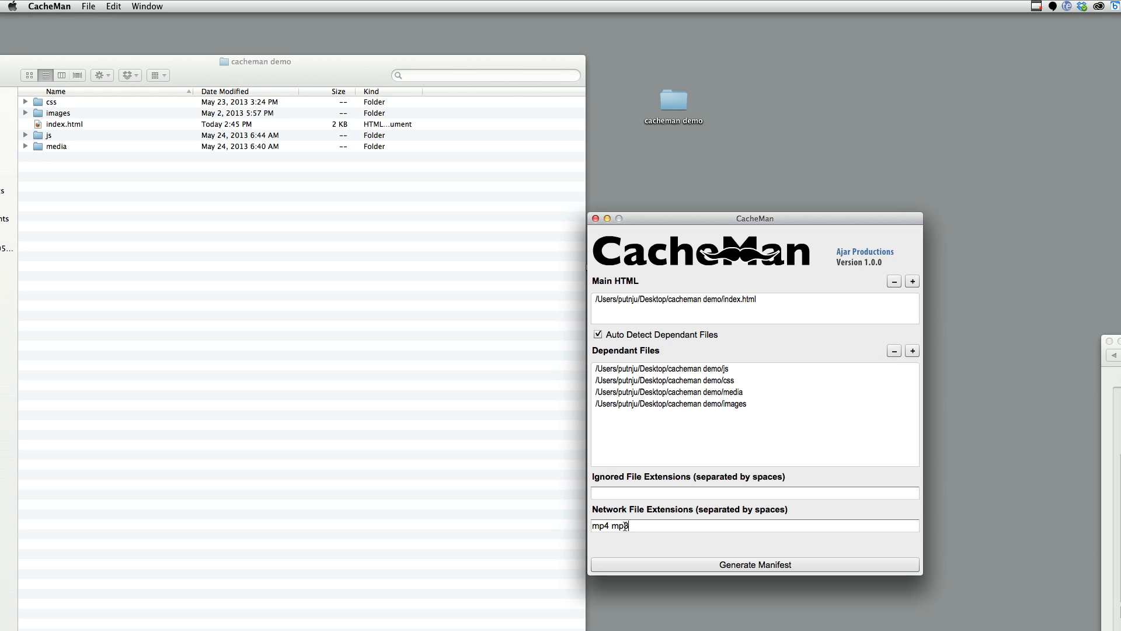
mouse_move(683, 565)
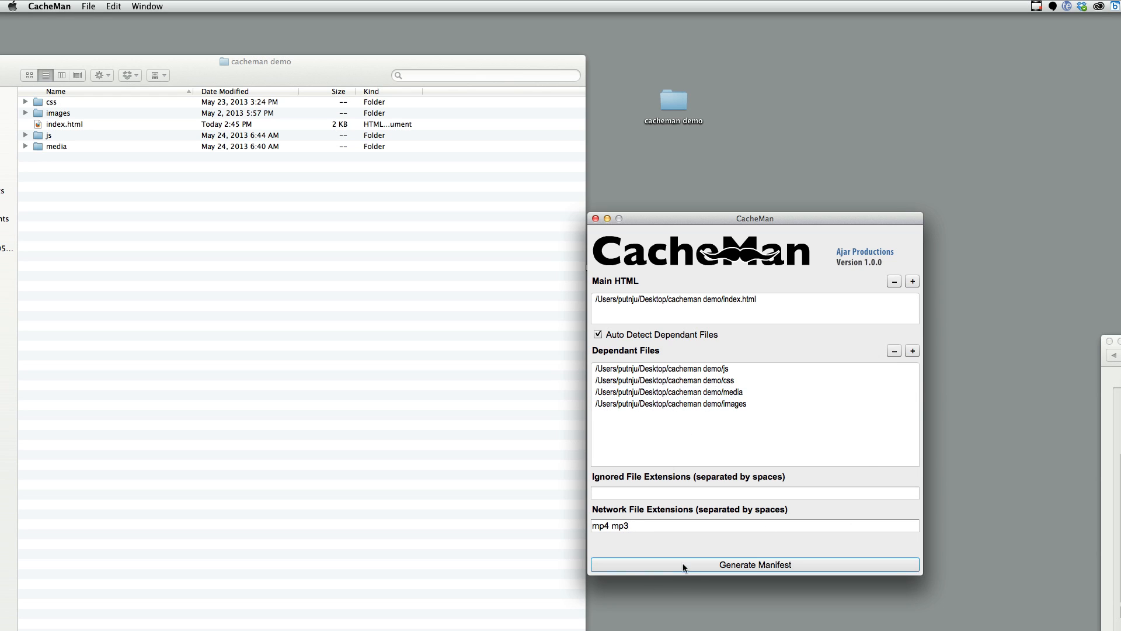
left_click(754, 564)
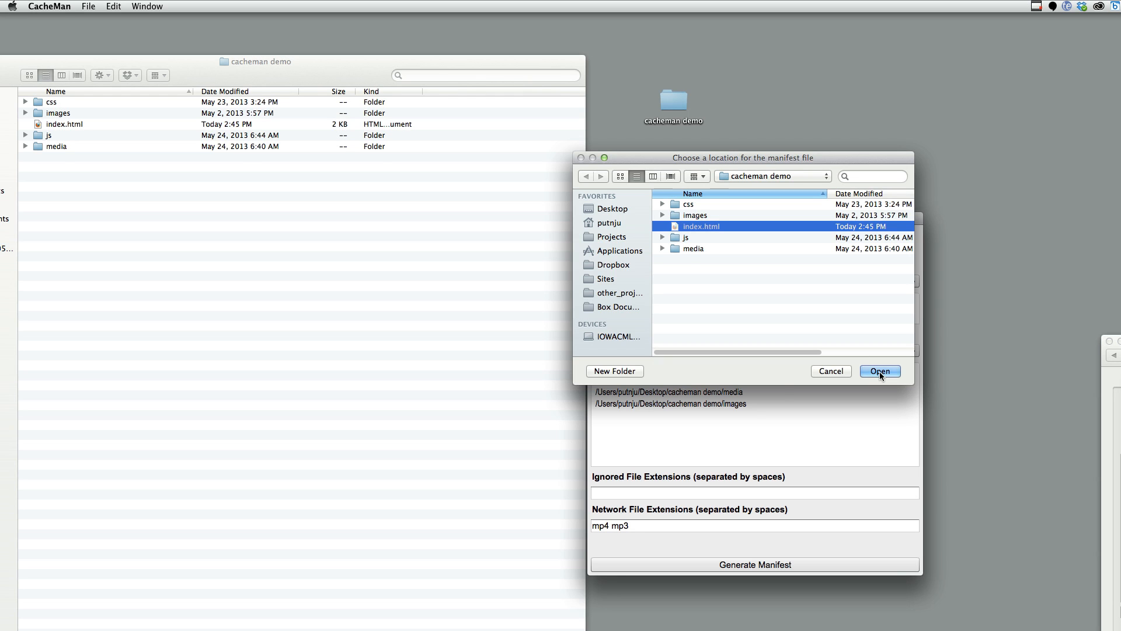
Save manifest.appcache into the cacheman demo folder and dismiss the completion message
left_click(879, 370)
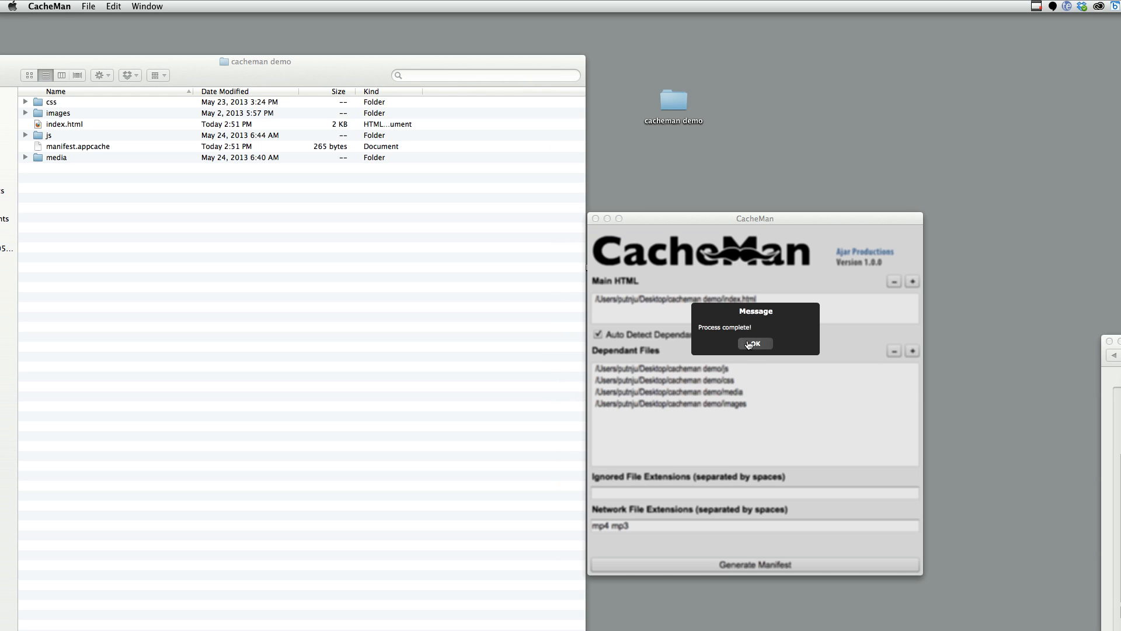
left_click(755, 344)
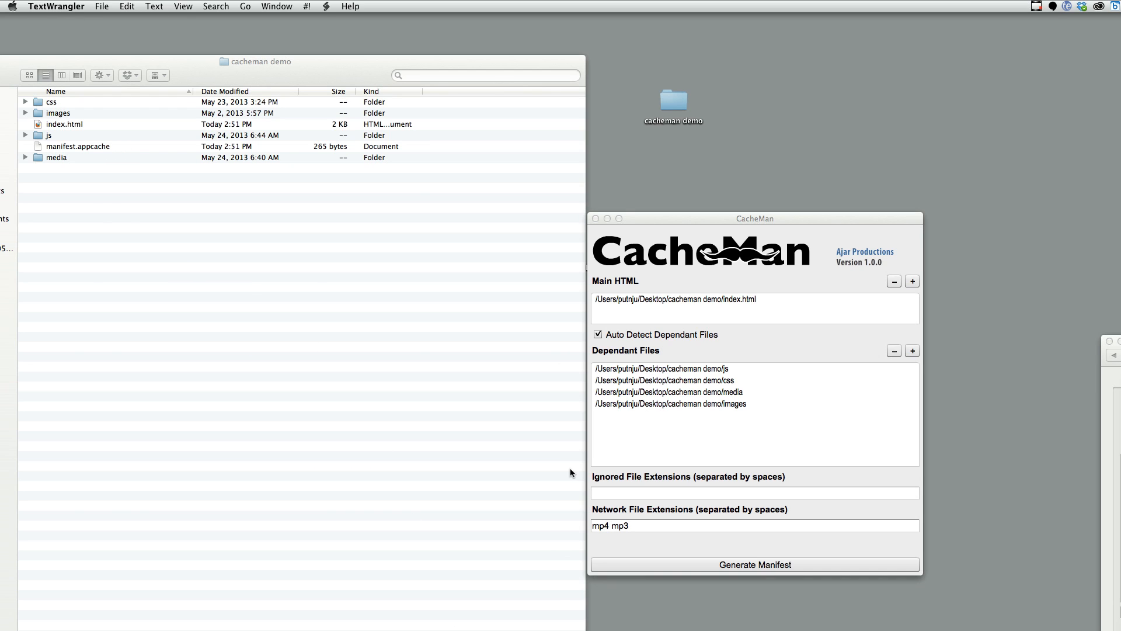
Open manifest.appcache in TextWrangler to check the placeholder.mp4 and placeholder.mp3 NETWORK entries
left_click(753, 564)
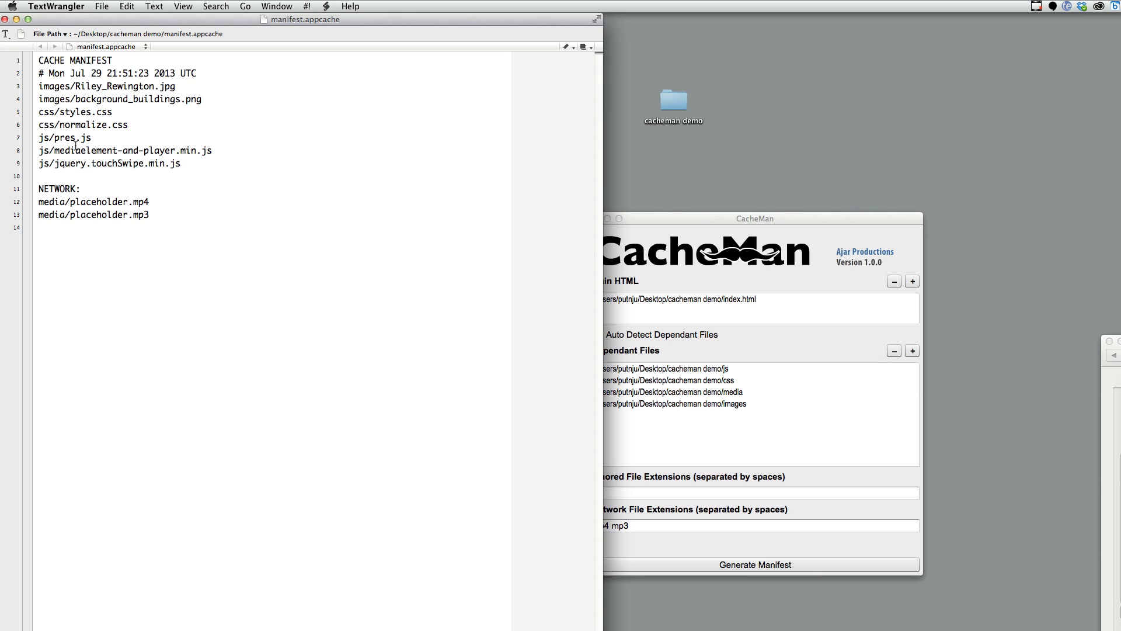
left_click_drag(40, 176, 150, 214)
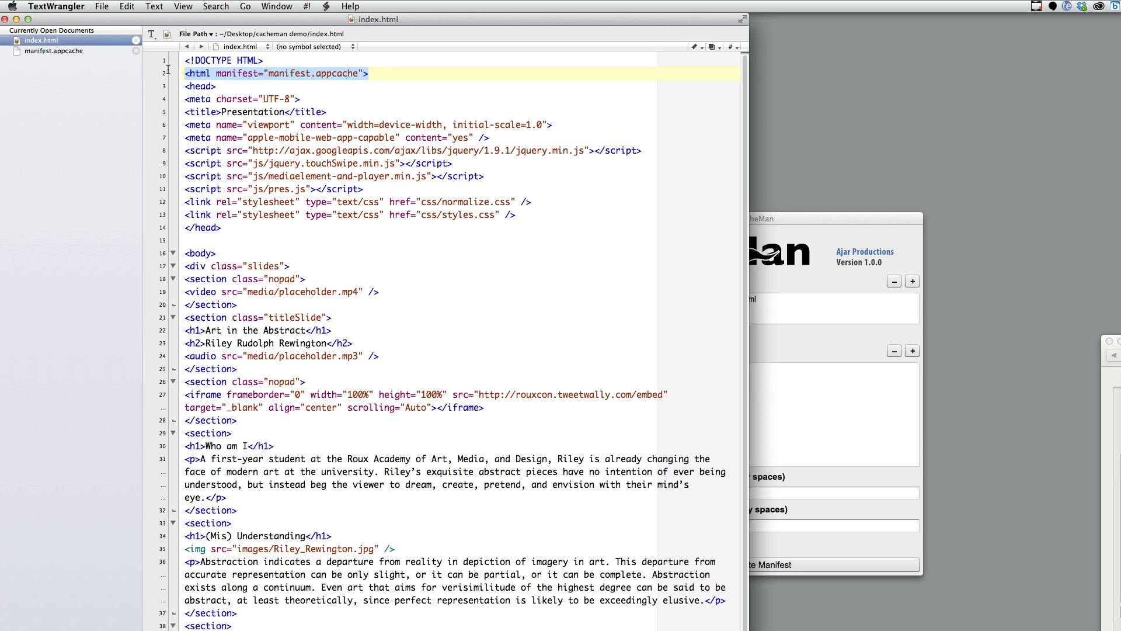
mouse_move(203, 60)
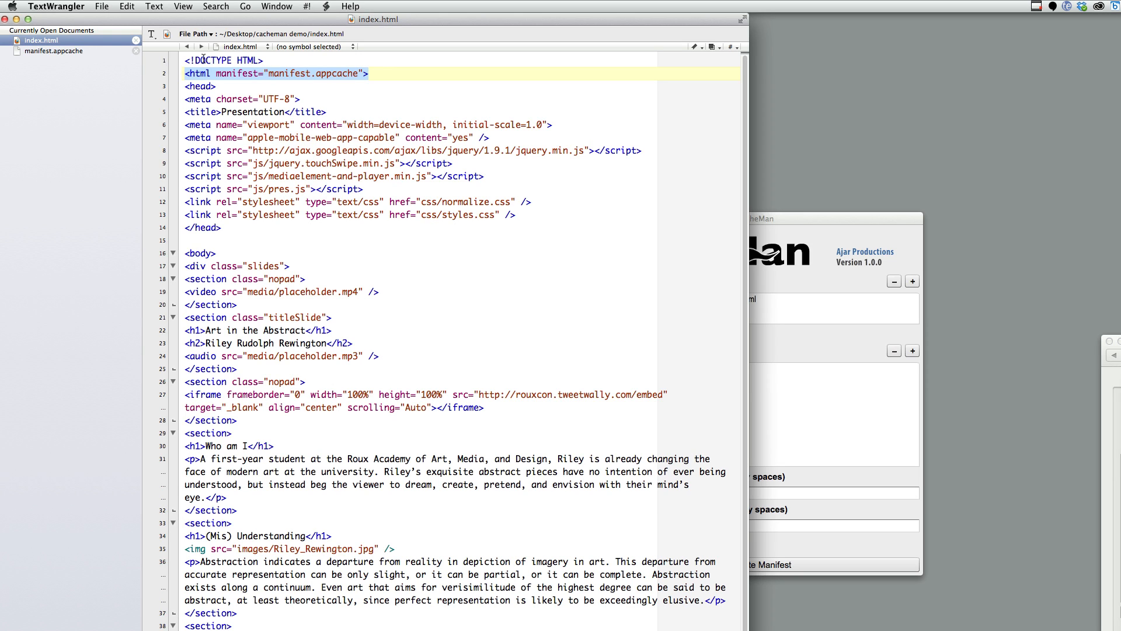